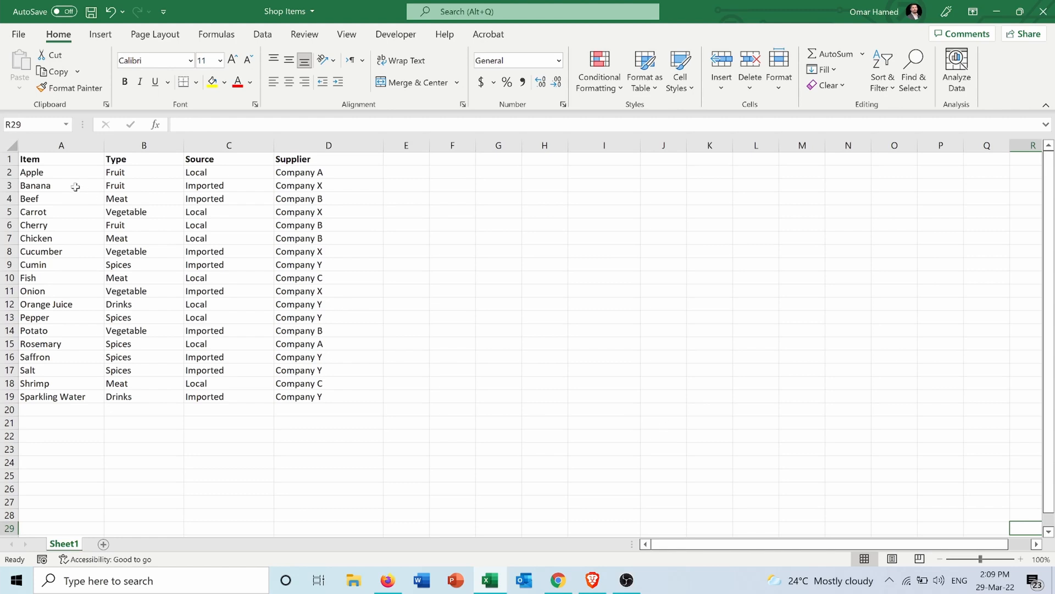
Step: Format the shop items range A1:D19 as a banded blue table with headers
left_click_drag(31, 159, 329, 408)
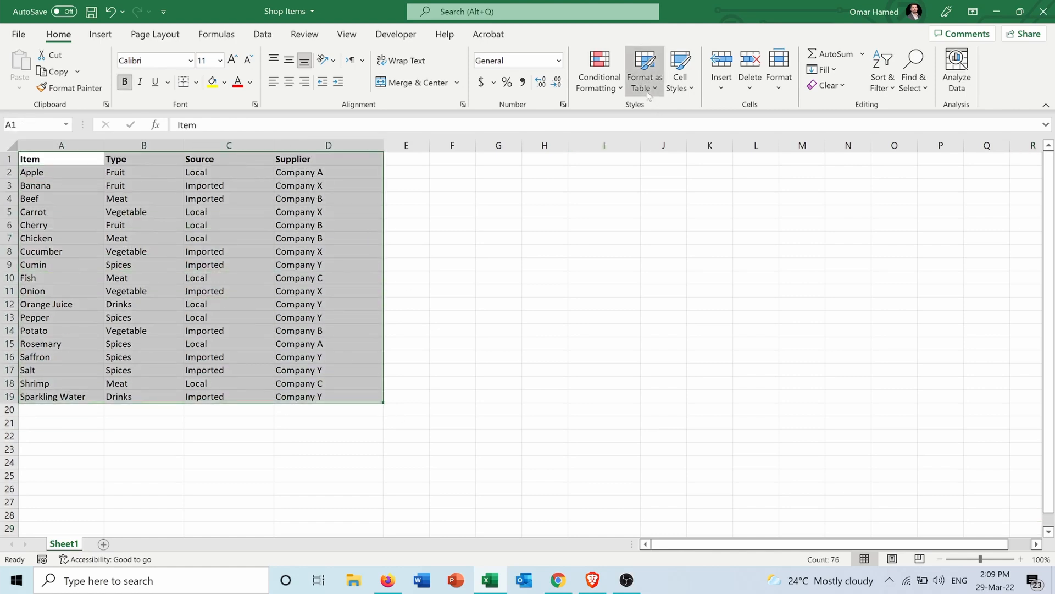
left_click(643, 69)
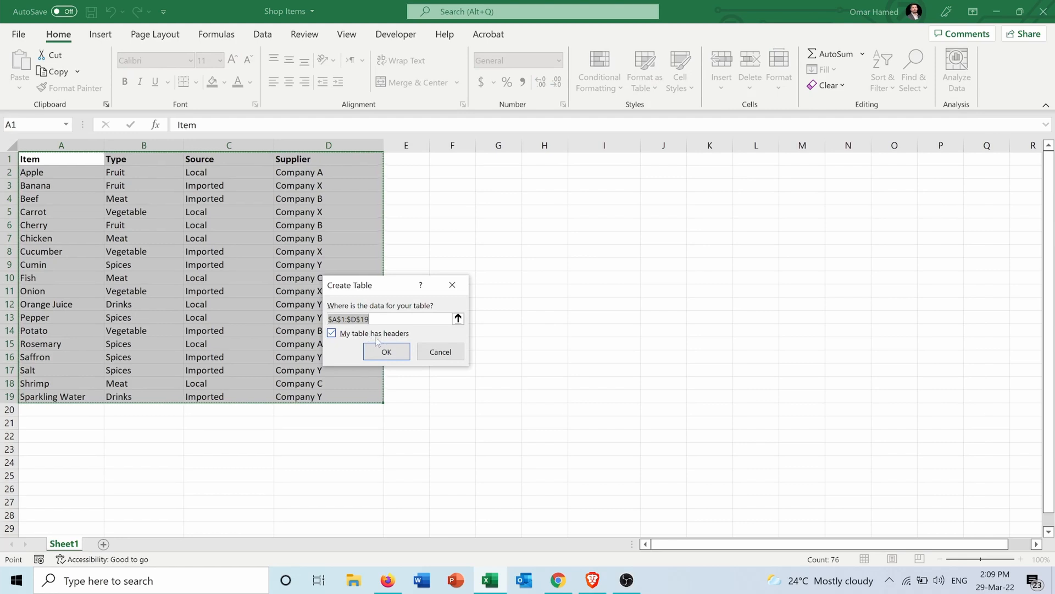
left_click(386, 351)
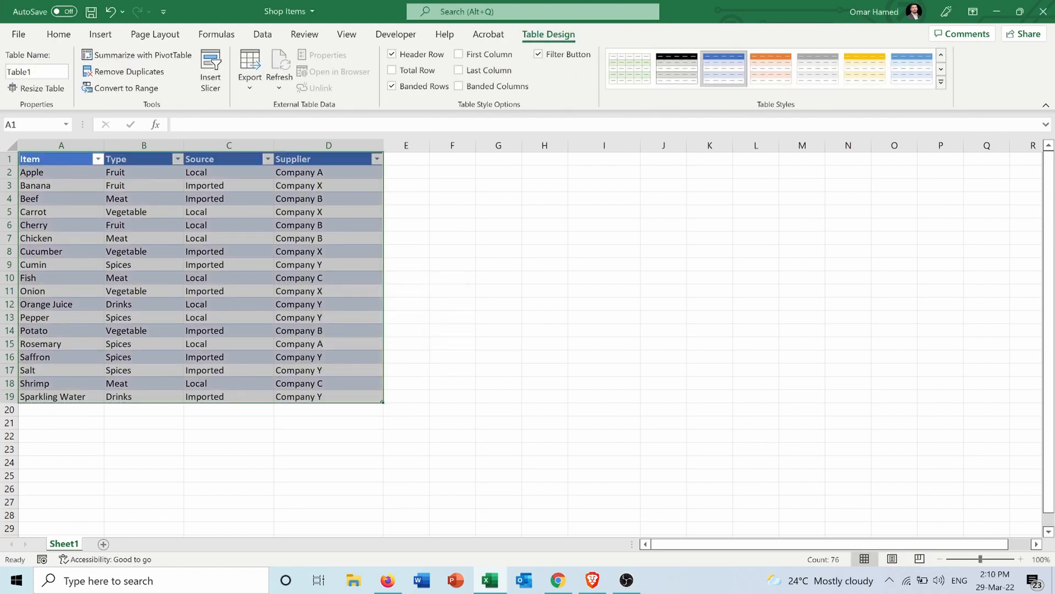
mouse_move(267, 159)
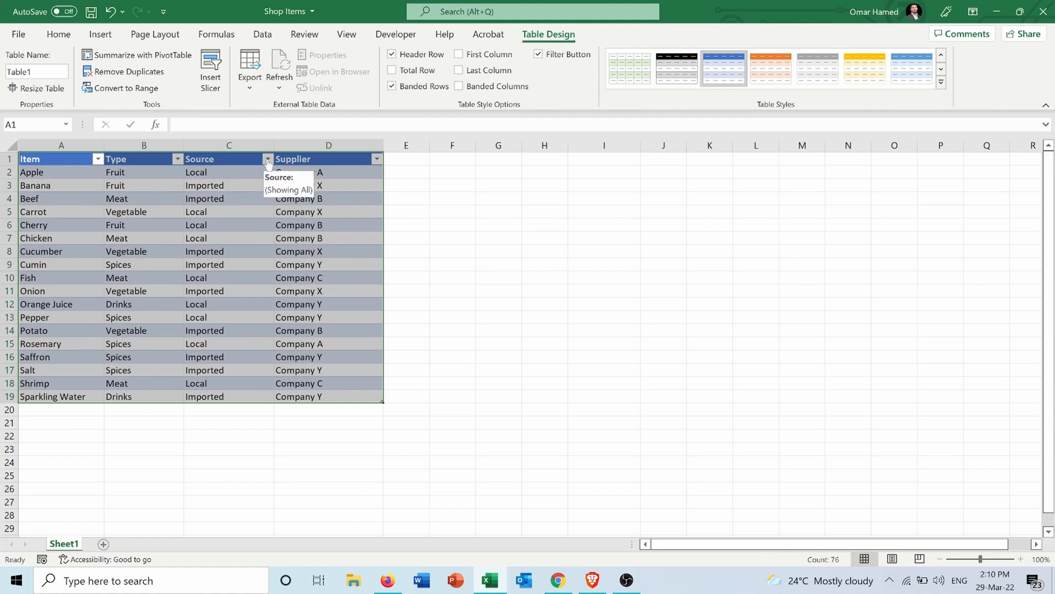
left_click(267, 159)
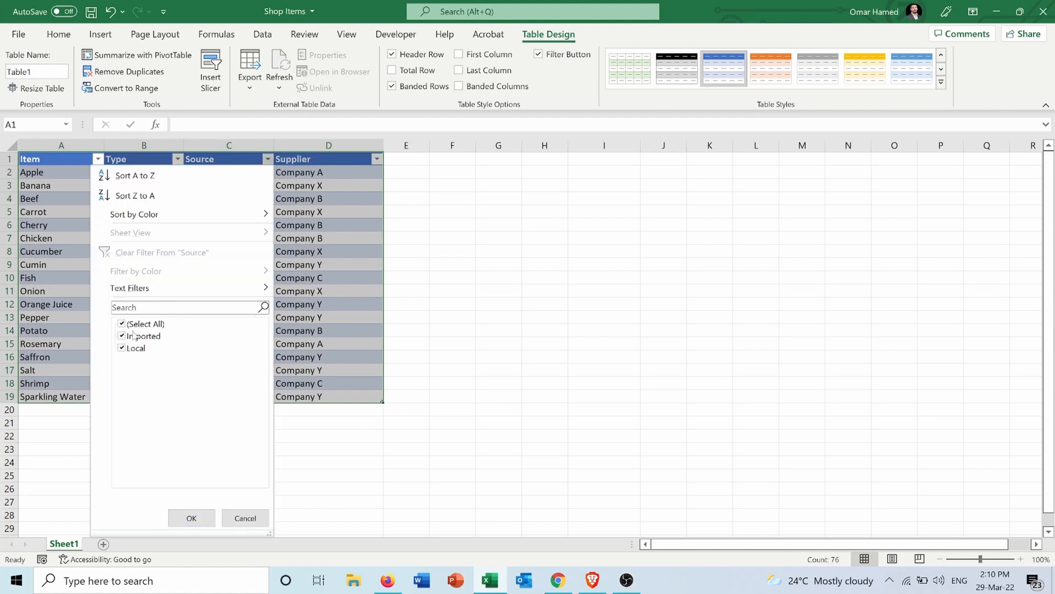
left_click(122, 335)
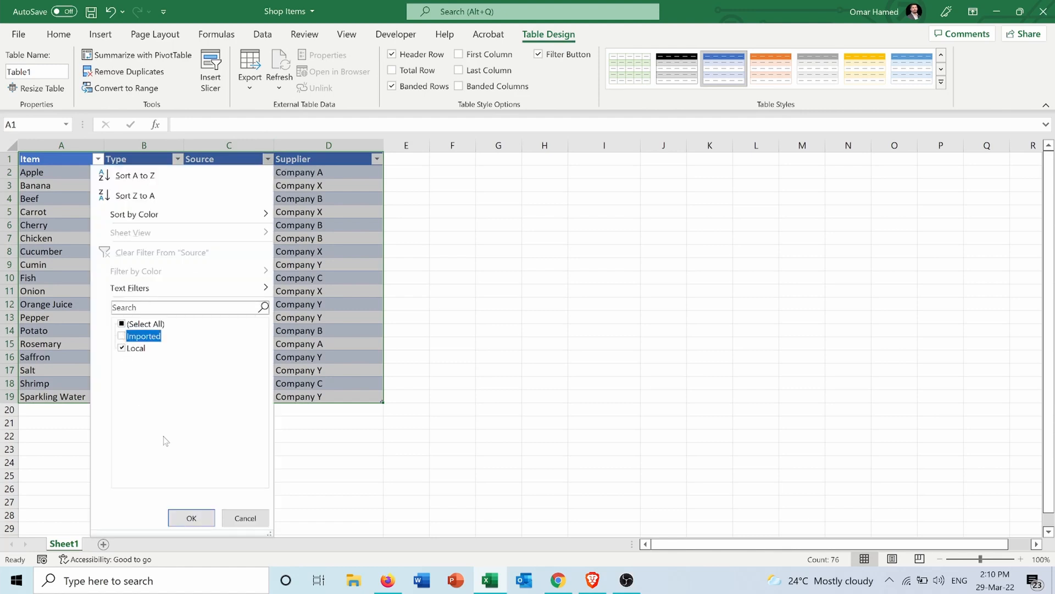
left_click(191, 518)
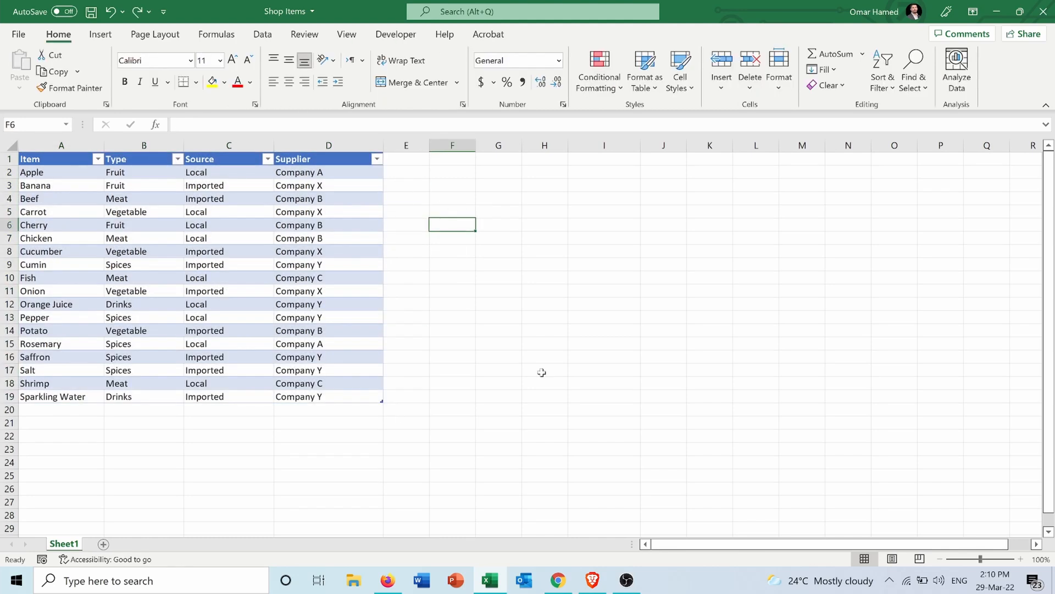
mouse_move(182, 172)
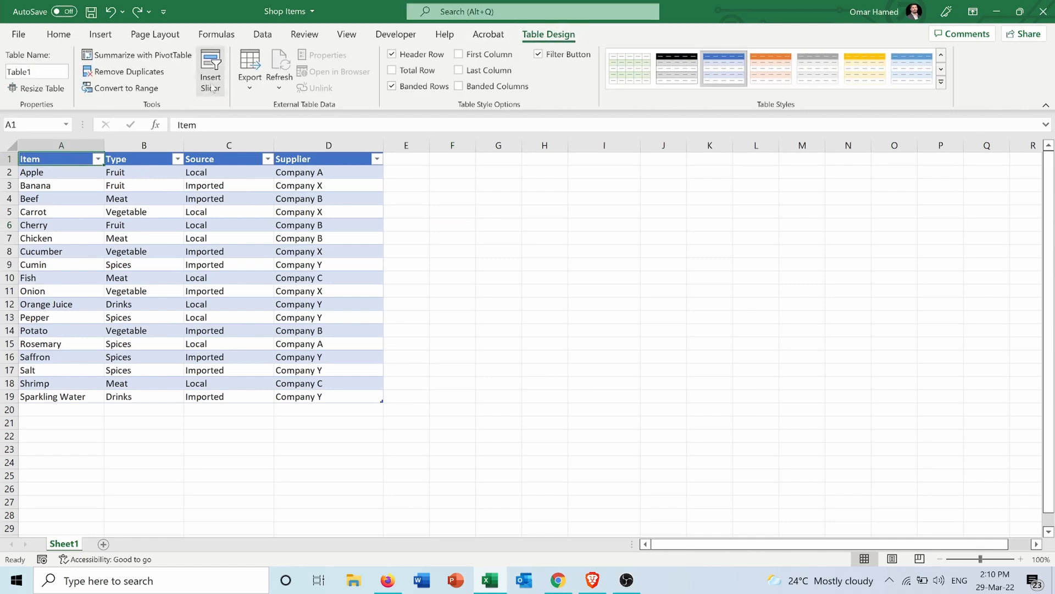
mouse_move(210, 67)
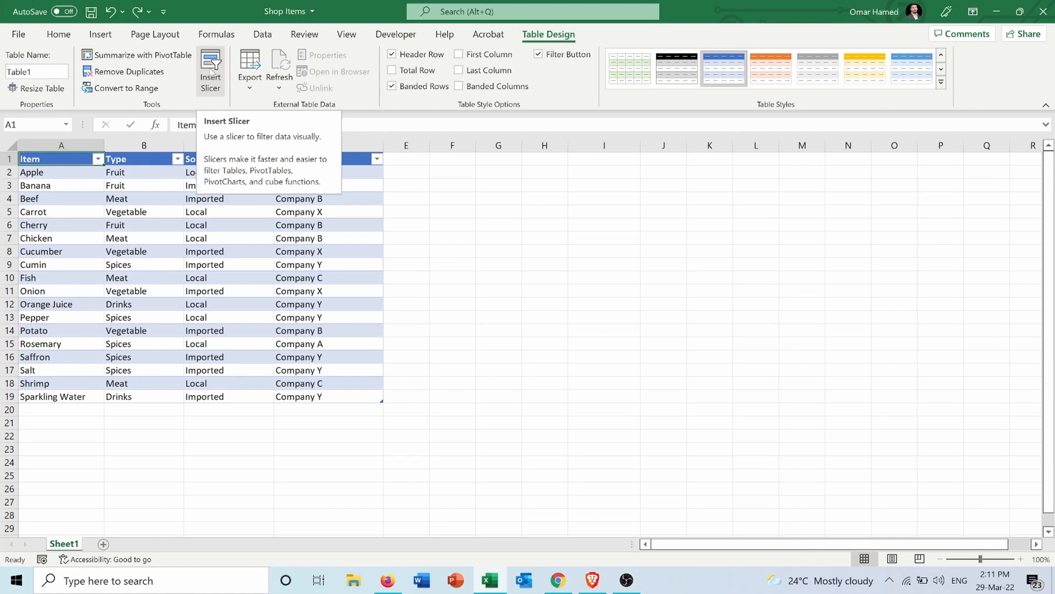
Step: Insert slicers for the Type, Source and Supplier columns of the table
left_click(210, 69)
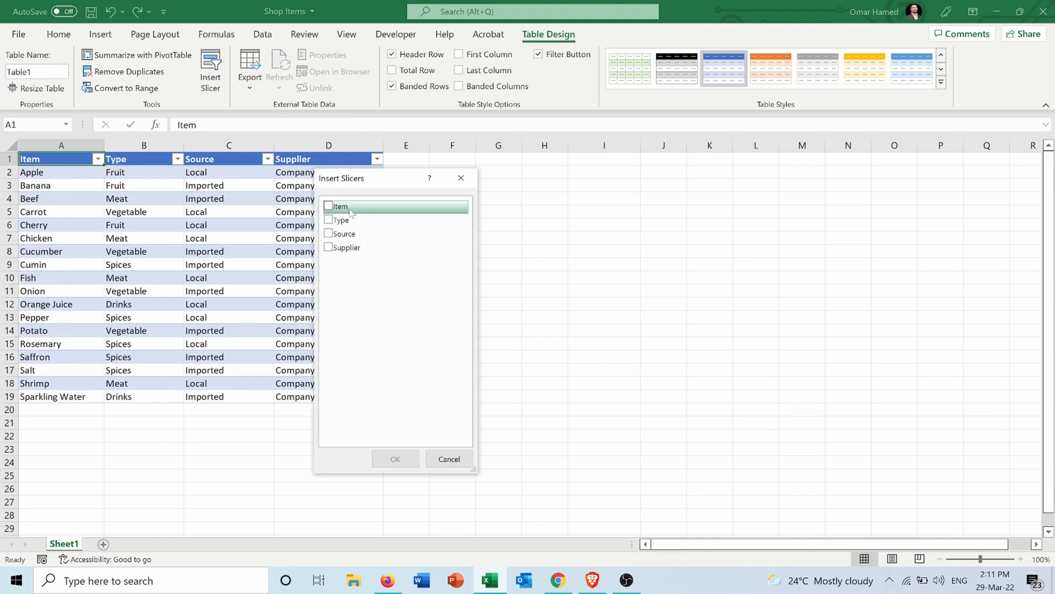
mouse_move(339, 219)
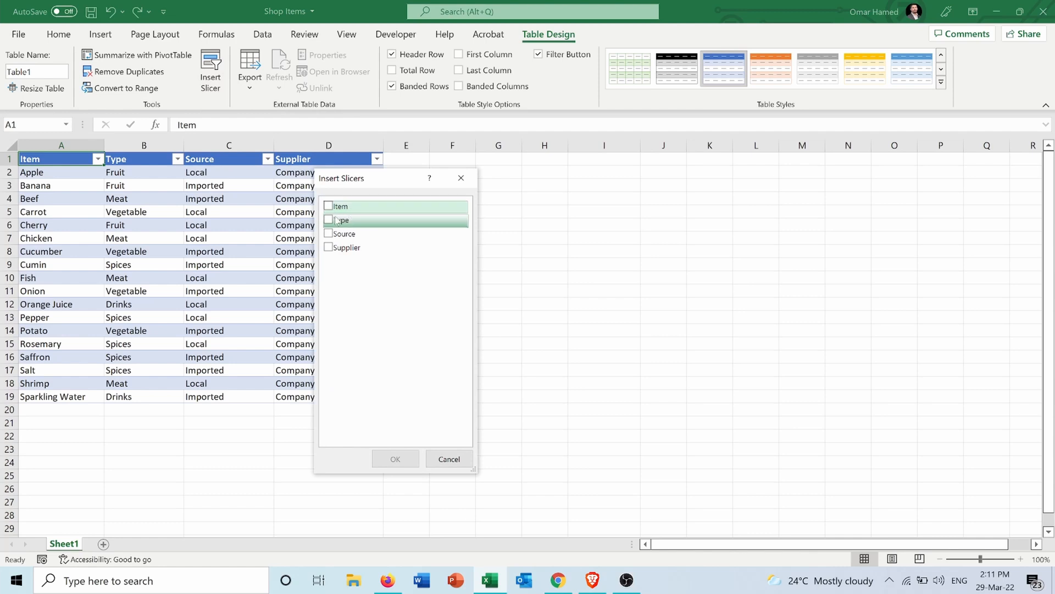
left_click(330, 220)
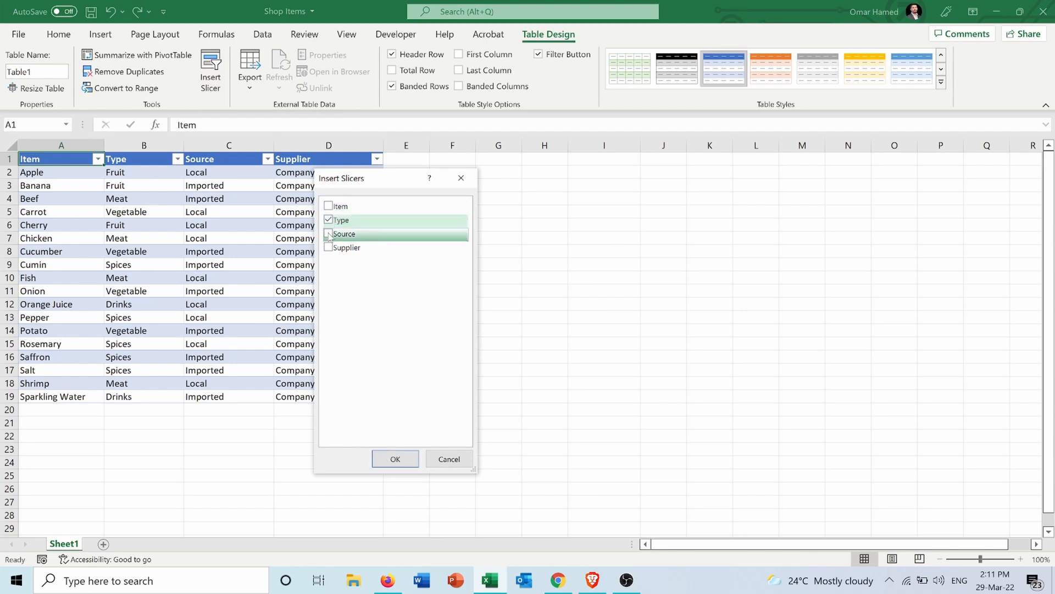
left_click(329, 247)
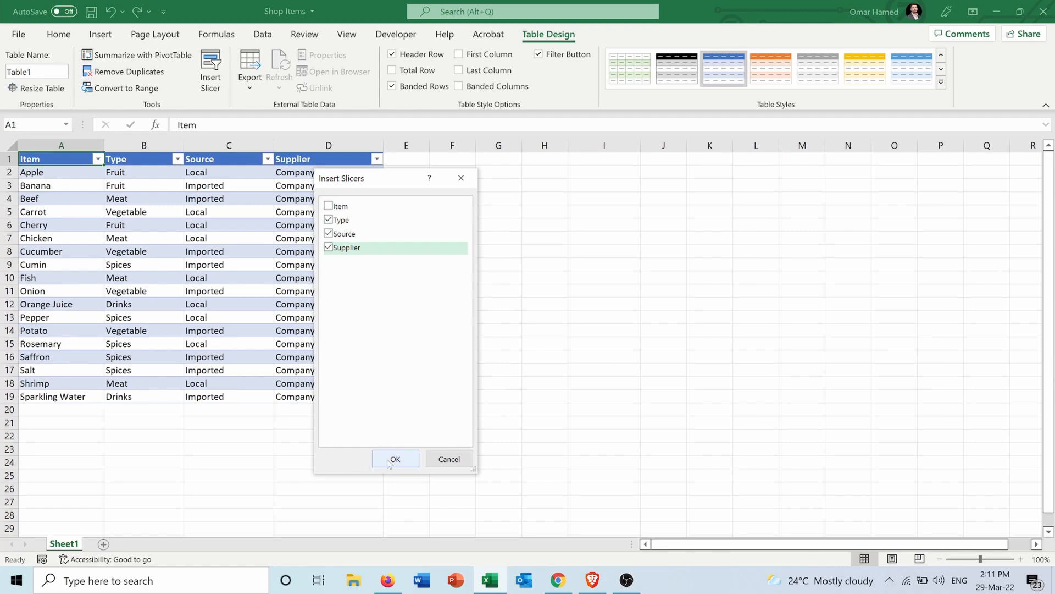
left_click(395, 458)
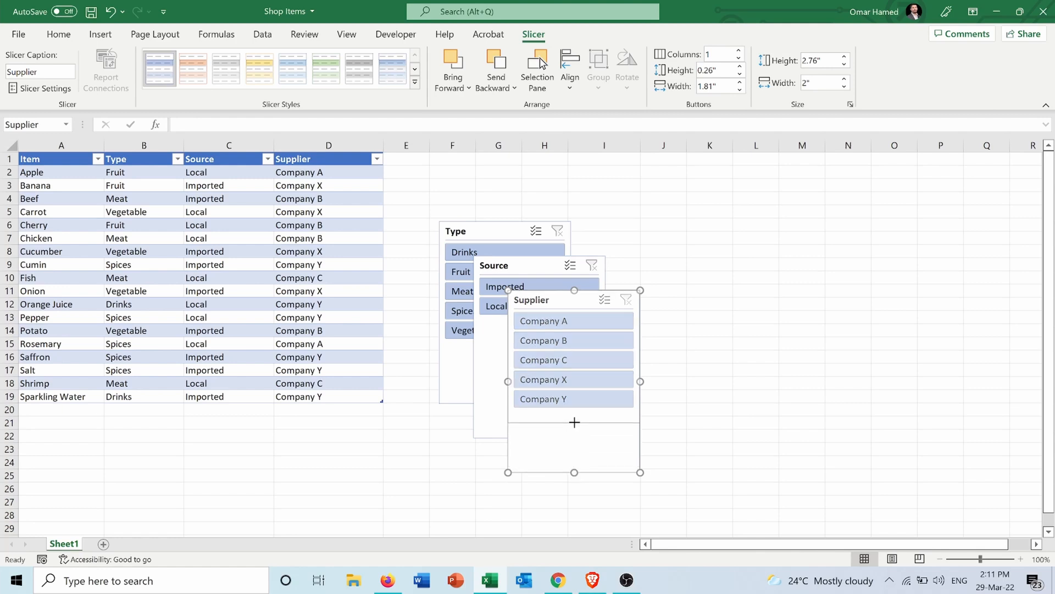
Step: Separate the slicers, shorten Type, align Type beside Supplier, and place Source below
left_click_drag(574, 472, 573, 411)
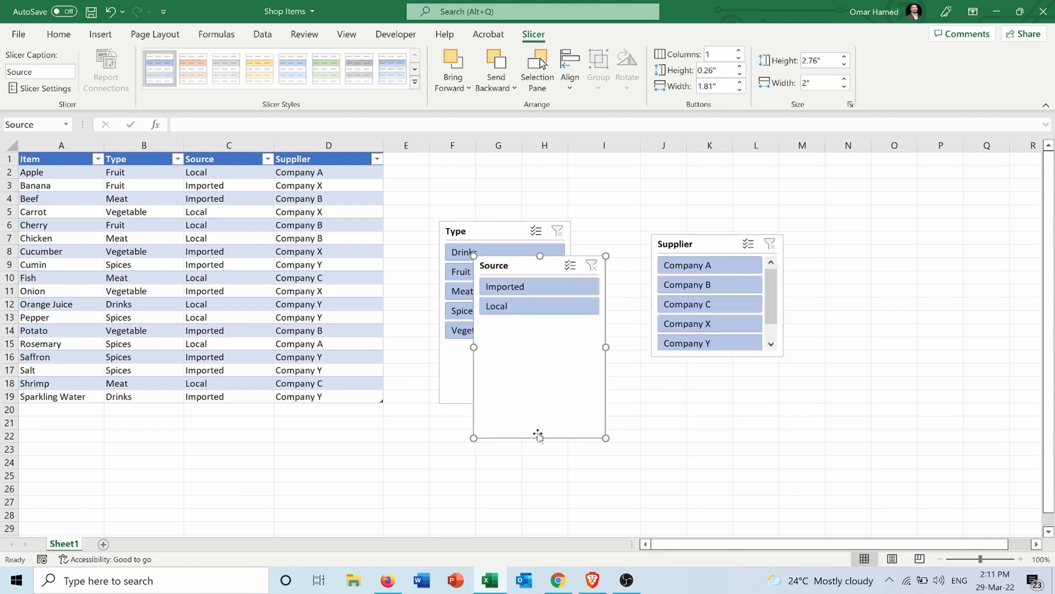
left_click_drag(539, 438, 528, 324)
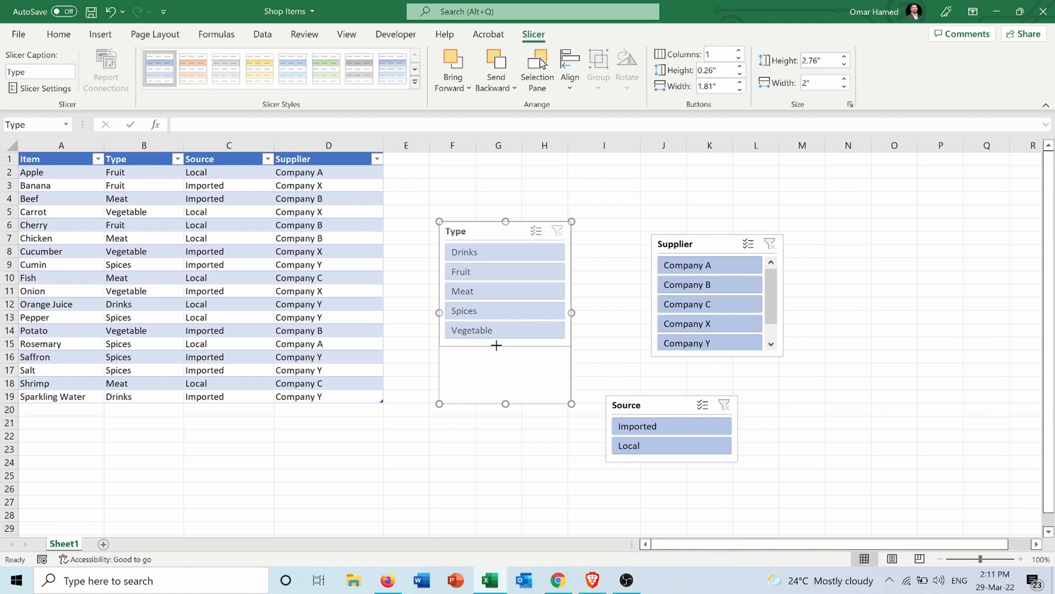
left_click_drag(506, 403, 506, 346)
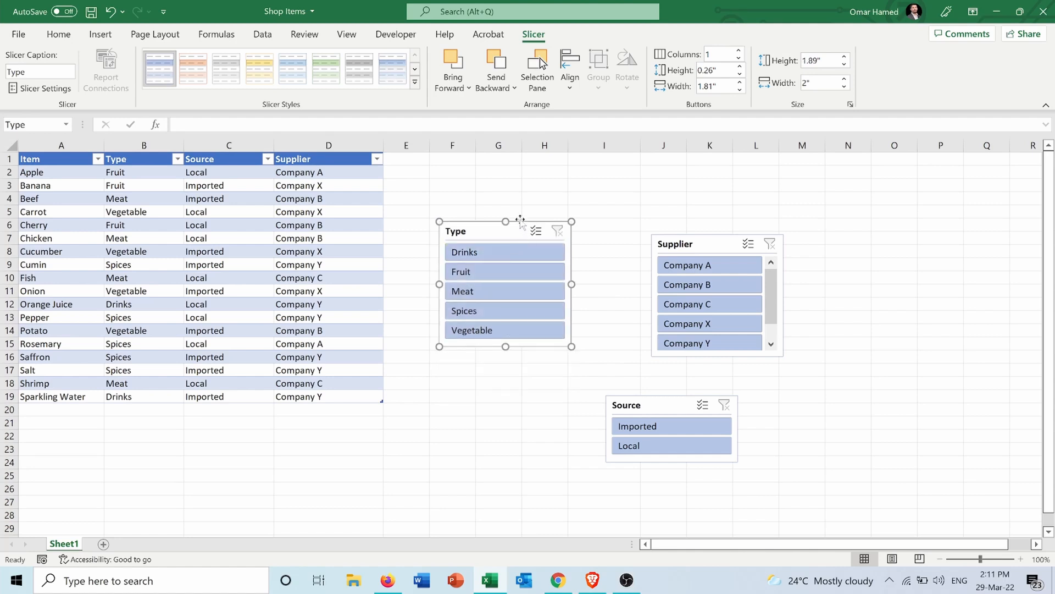
left_click_drag(505, 231, 486, 191)
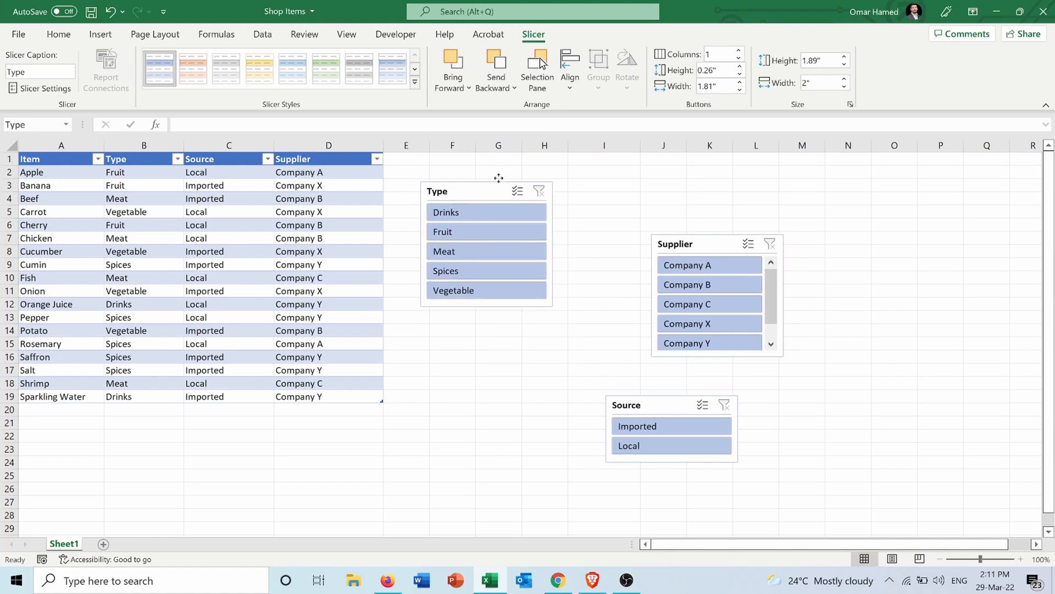
left_click_drag(486, 190, 470, 166)
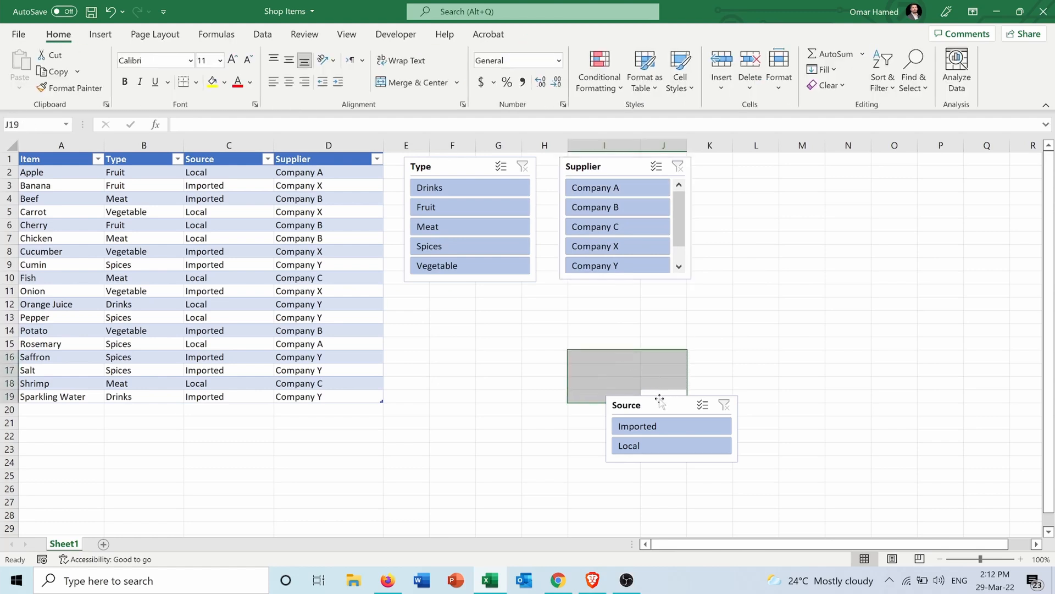
left_click_drag(626, 374, 585, 356)
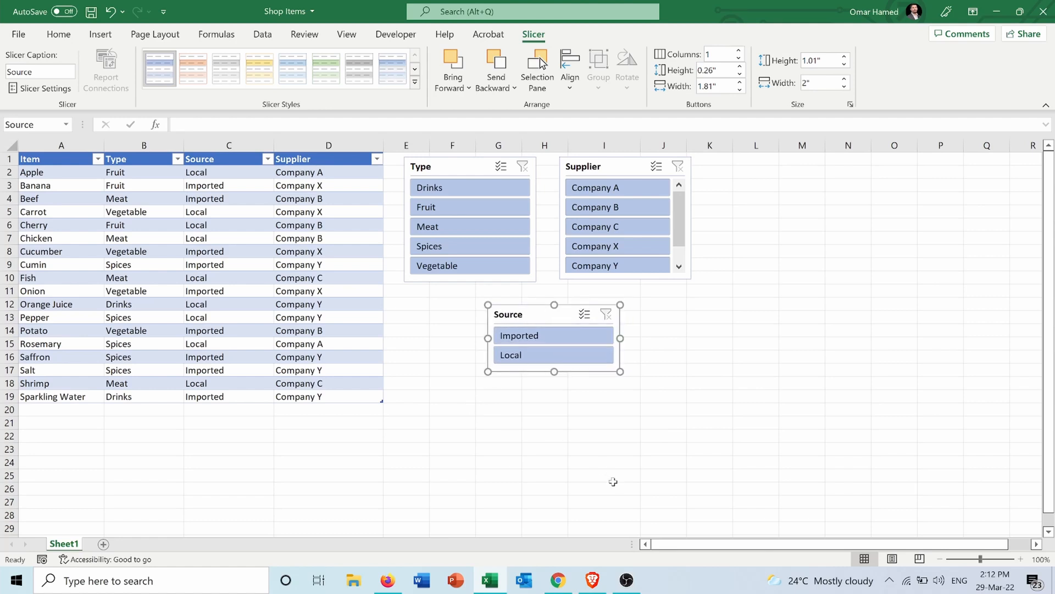
mouse_move(656, 542)
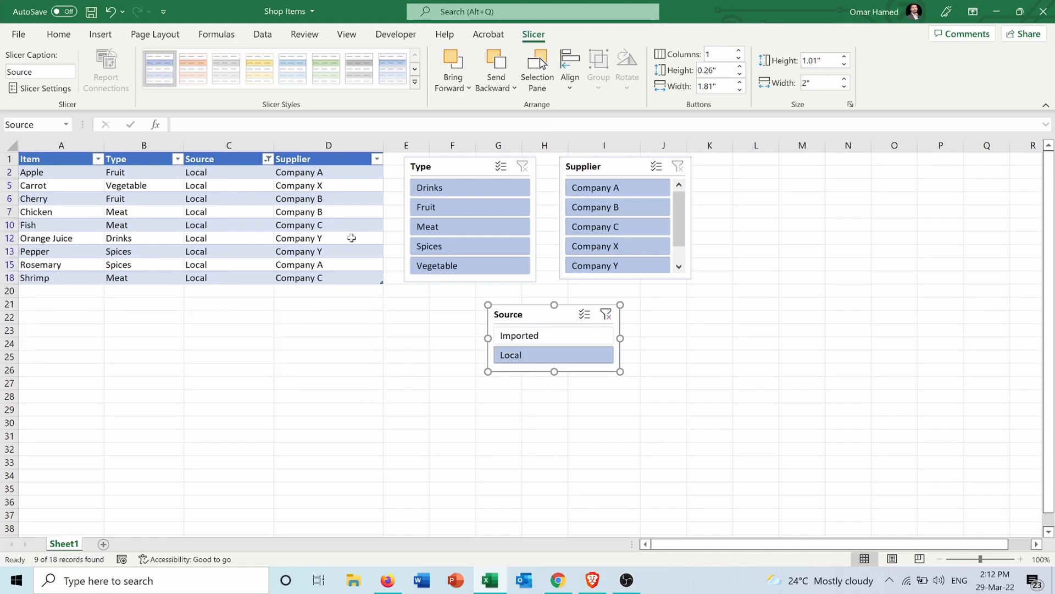
mouse_move(391, 355)
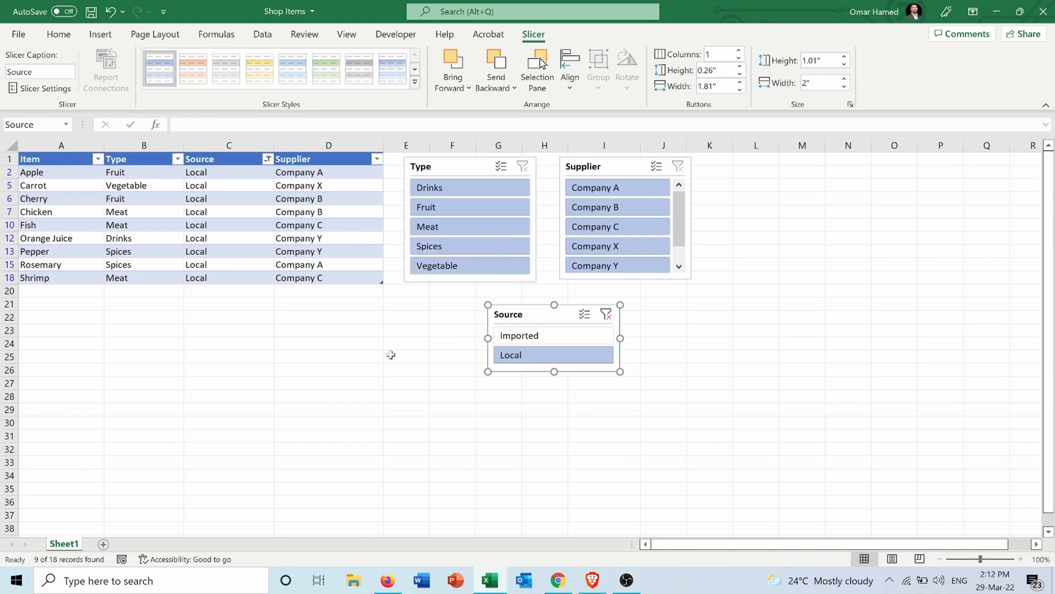
mouse_move(459, 358)
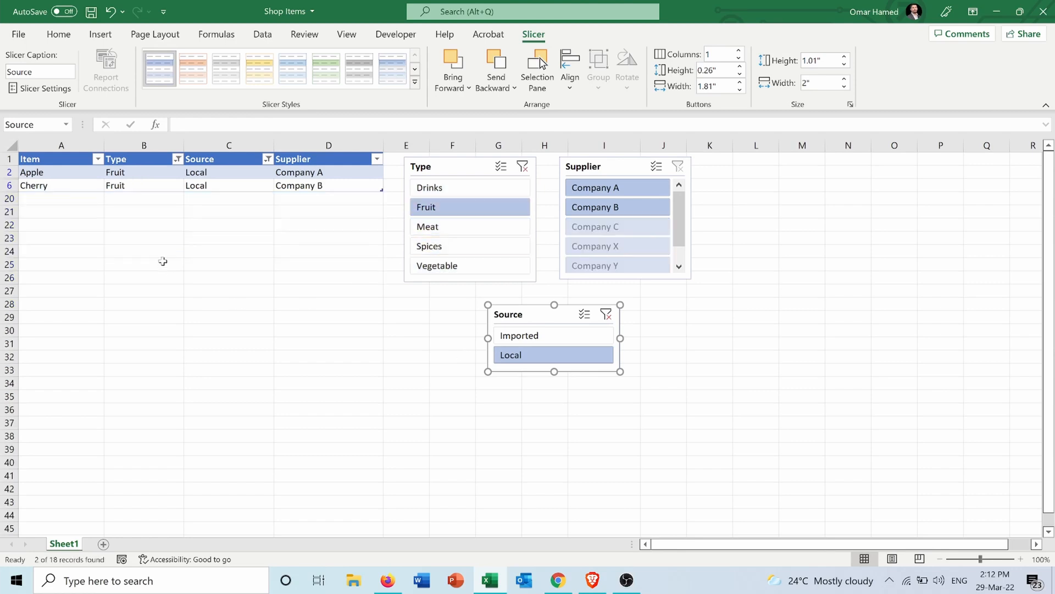
mouse_move(303, 297)
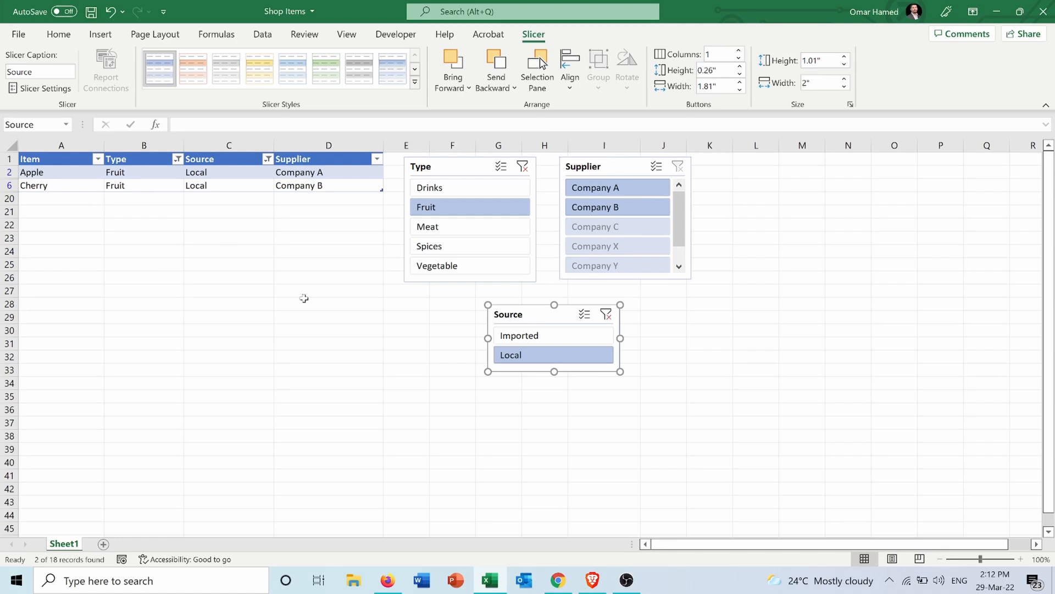
mouse_move(531, 171)
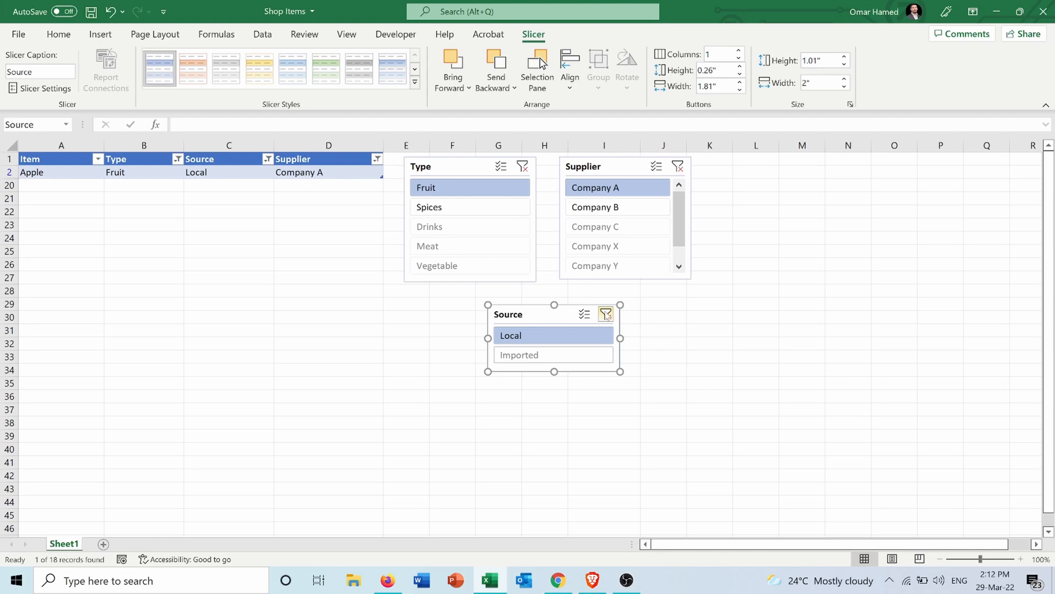
mouse_move(605, 314)
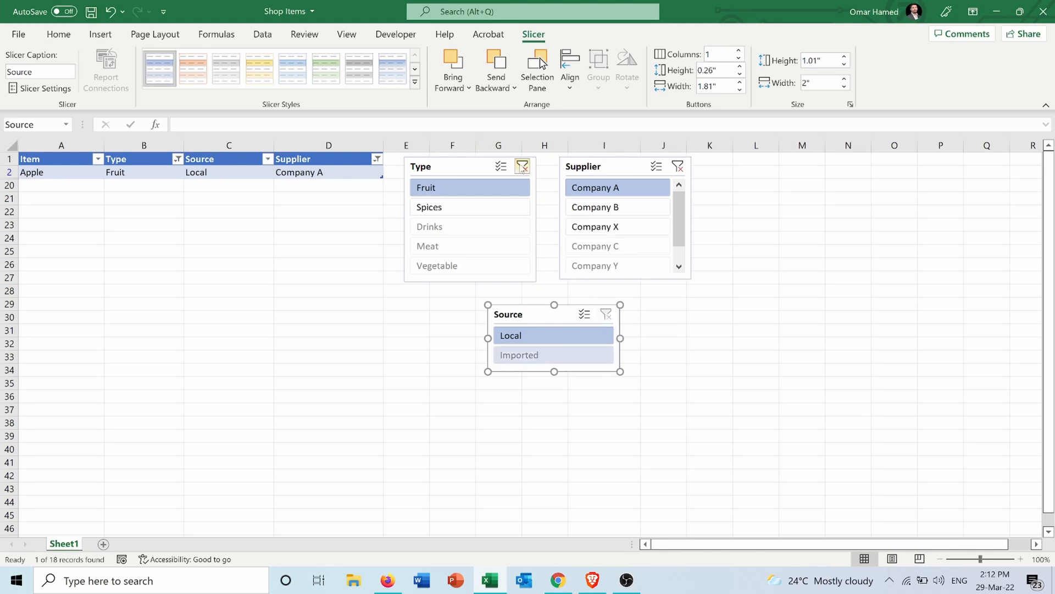
Step: Clear the slicer filters and select only Fruit, leaving Apple, Banana and Cherry
left_click(522, 166)
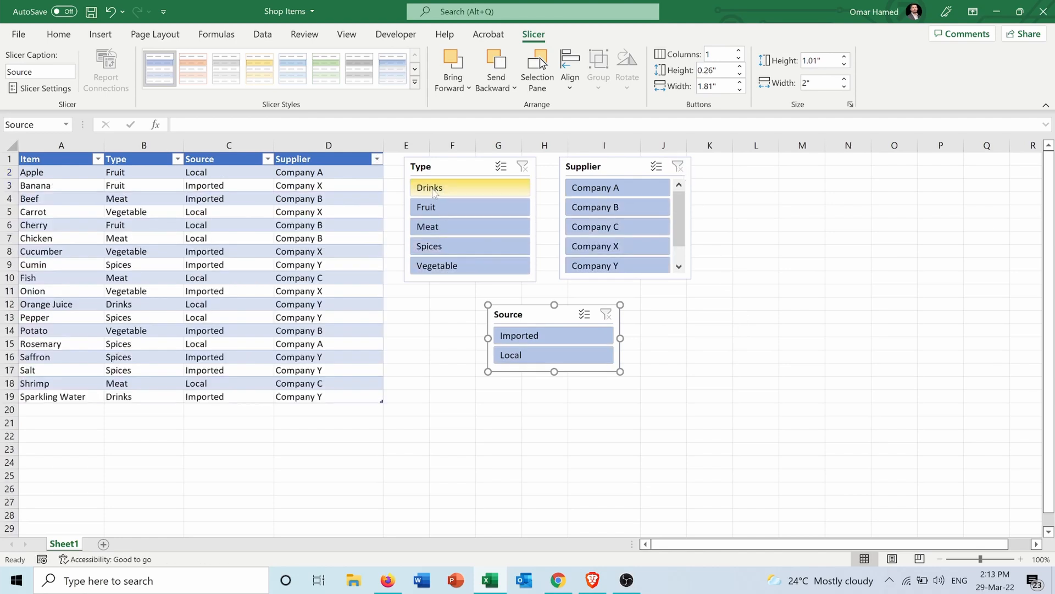
left_click(426, 206)
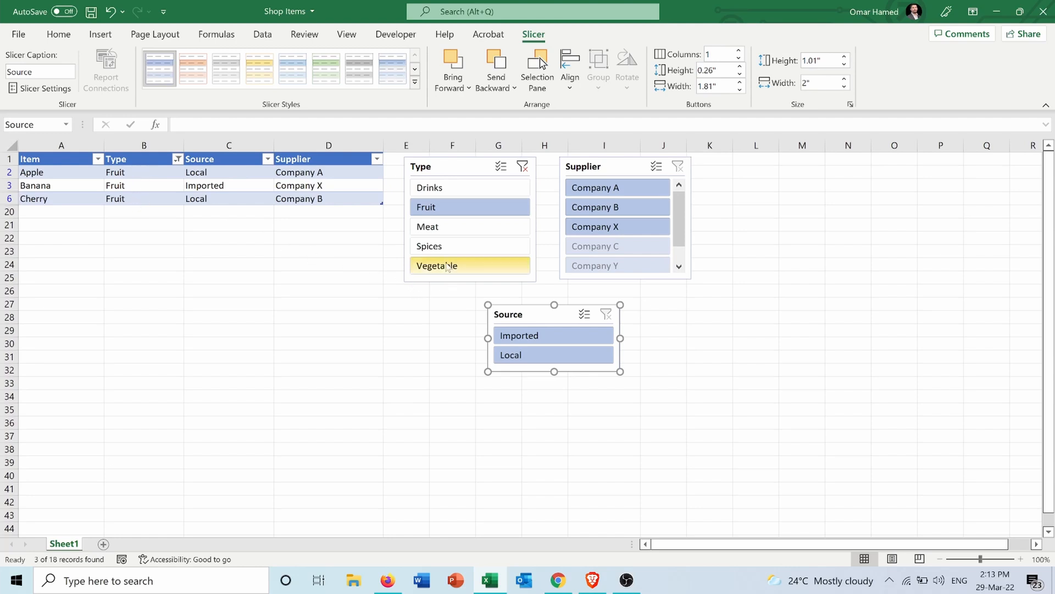
left_click(469, 265)
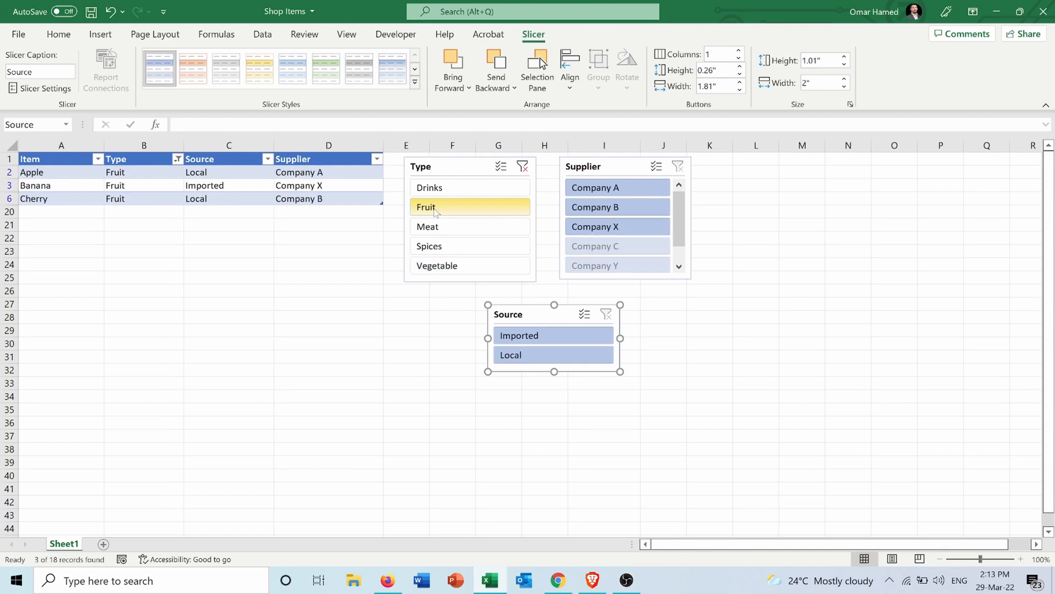
mouse_move(474, 219)
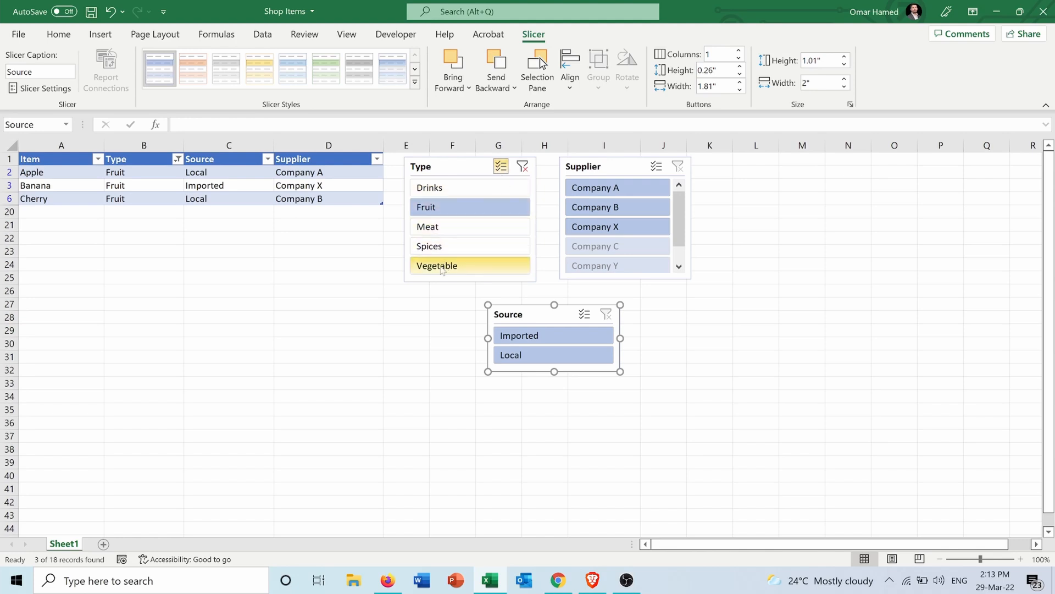
Step: Add Vegetable to the Type slicer selection alongside Fruit
left_click(437, 265)
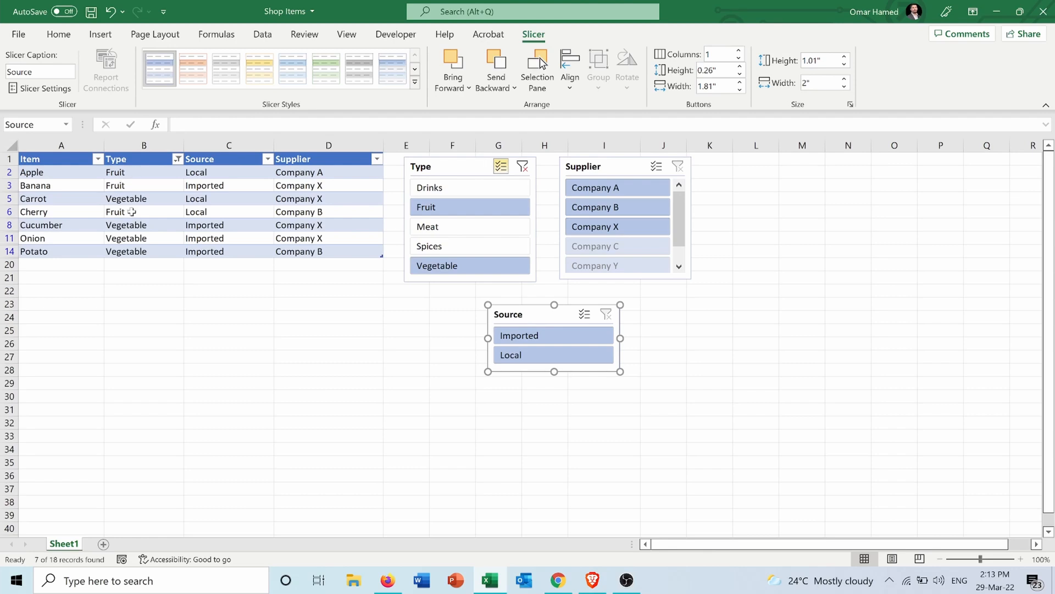
mouse_move(325, 251)
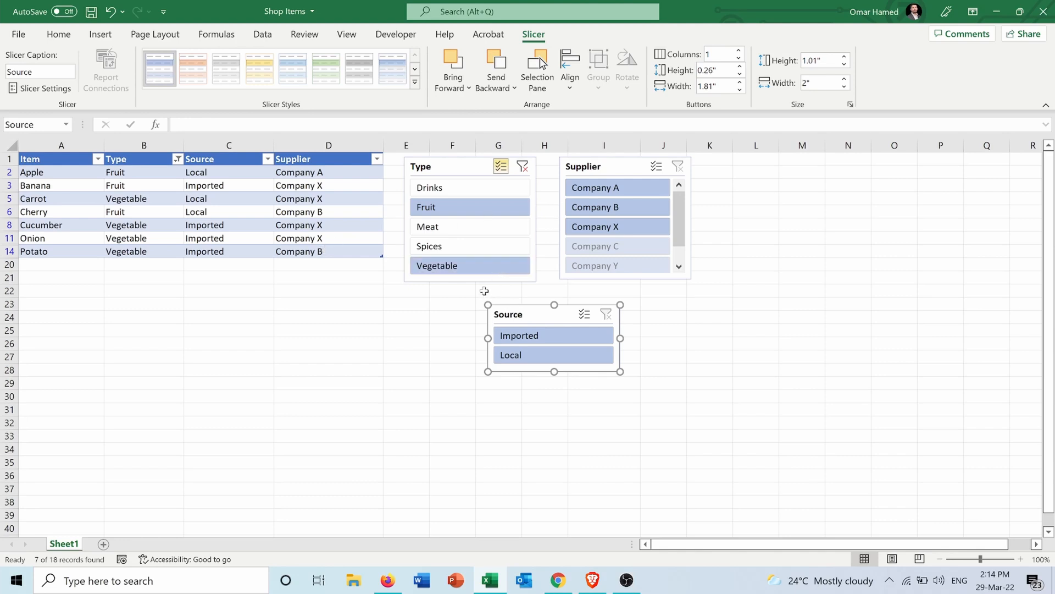
mouse_move(522, 310)
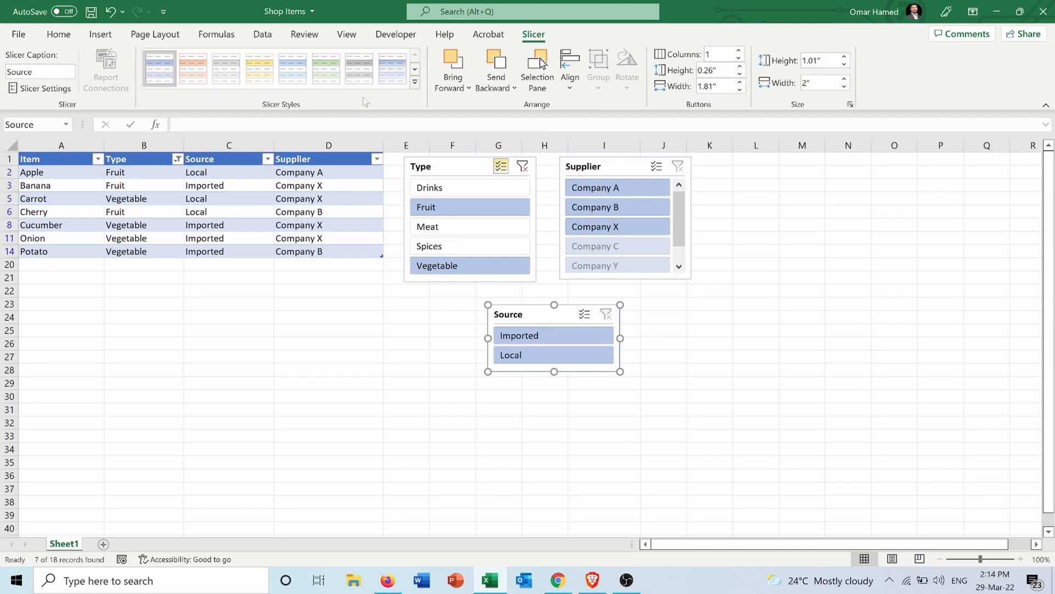
Step: Apply a yellow style to the Type slicer and an orange style to Supplier
left_click(414, 82)
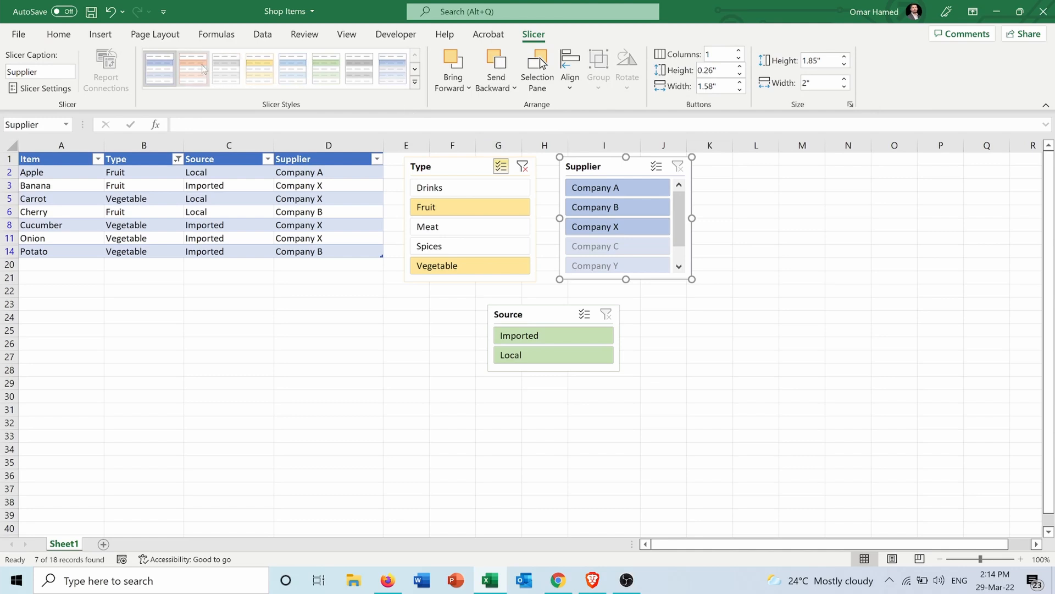
left_click(405, 395)
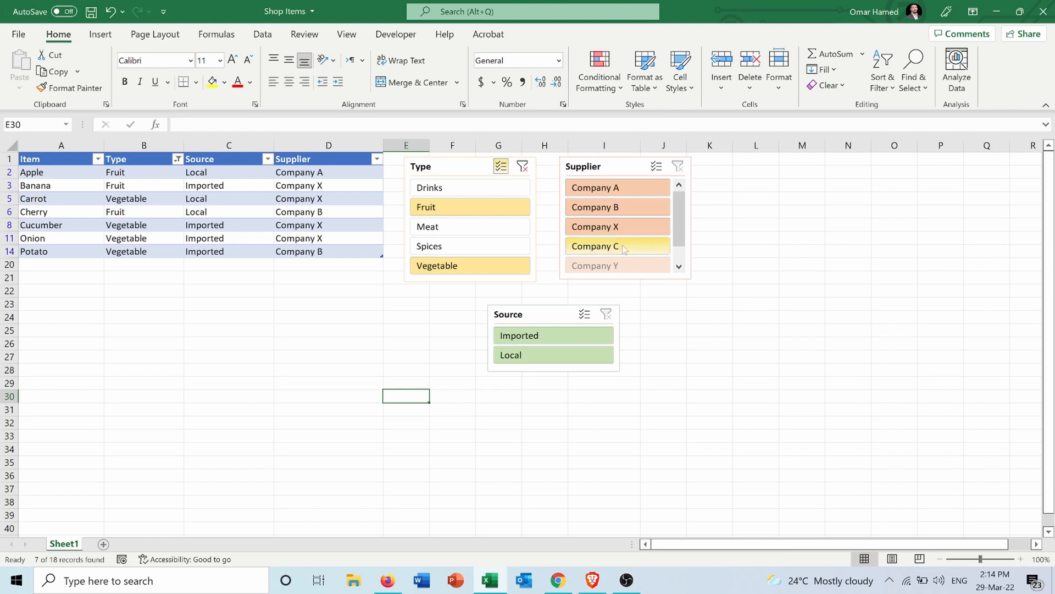
mouse_move(626, 257)
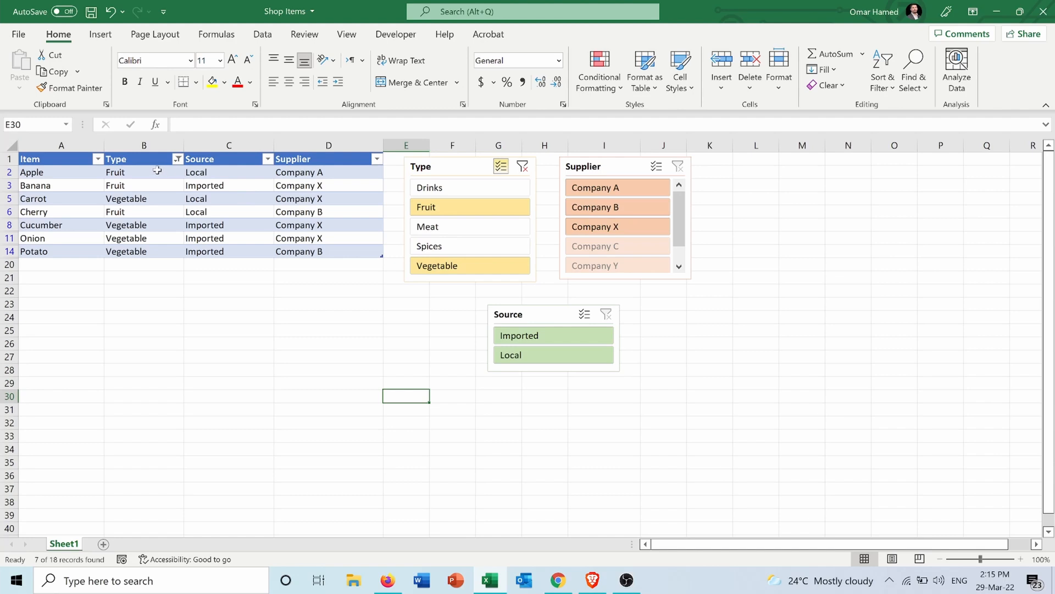
mouse_move(146, 185)
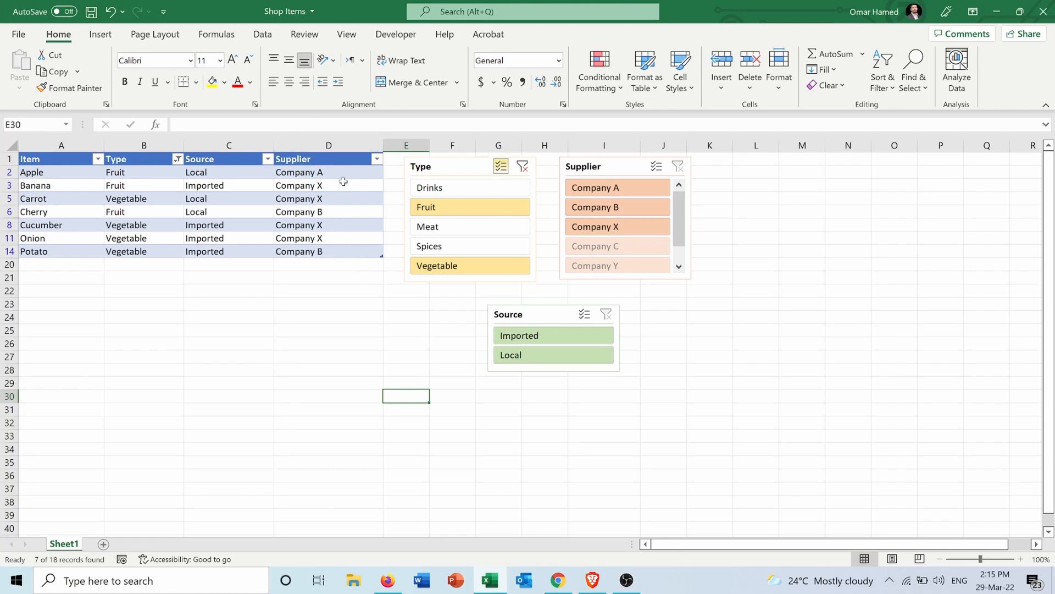
mouse_move(339, 201)
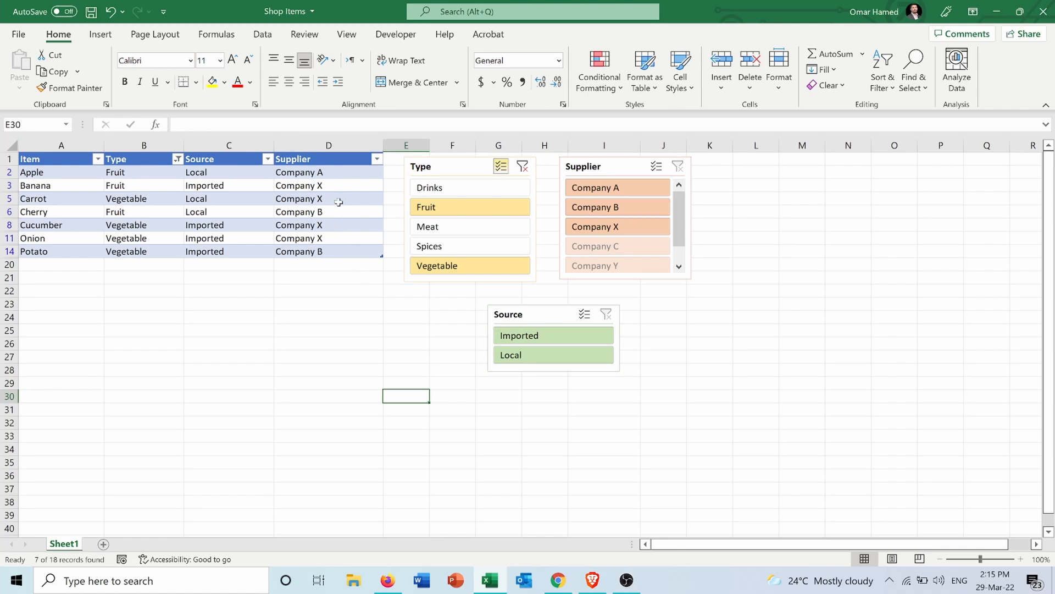
mouse_move(643, 299)
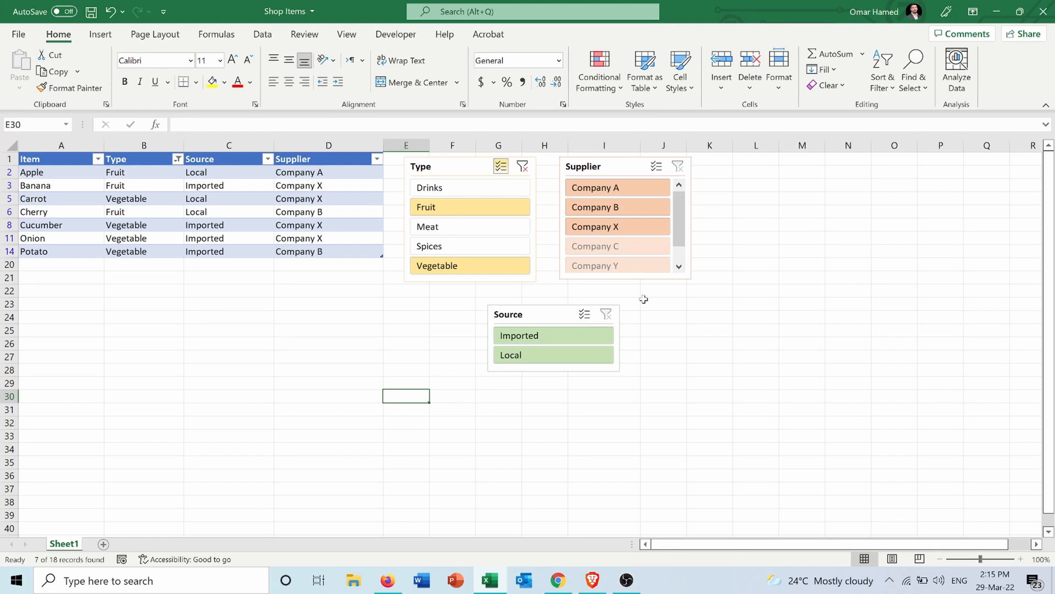
mouse_move(615, 278)
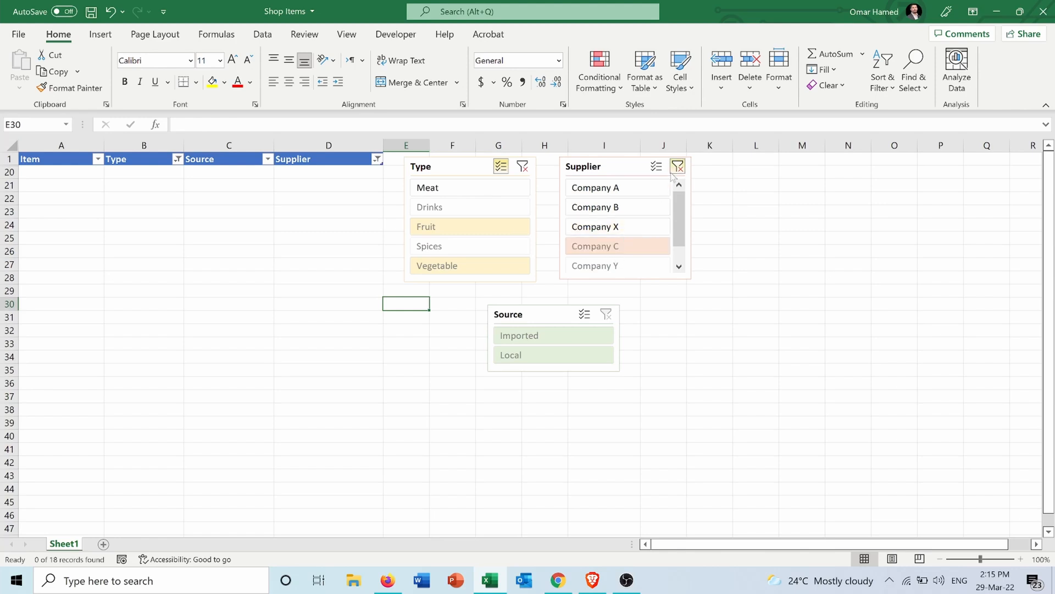
left_click(677, 166)
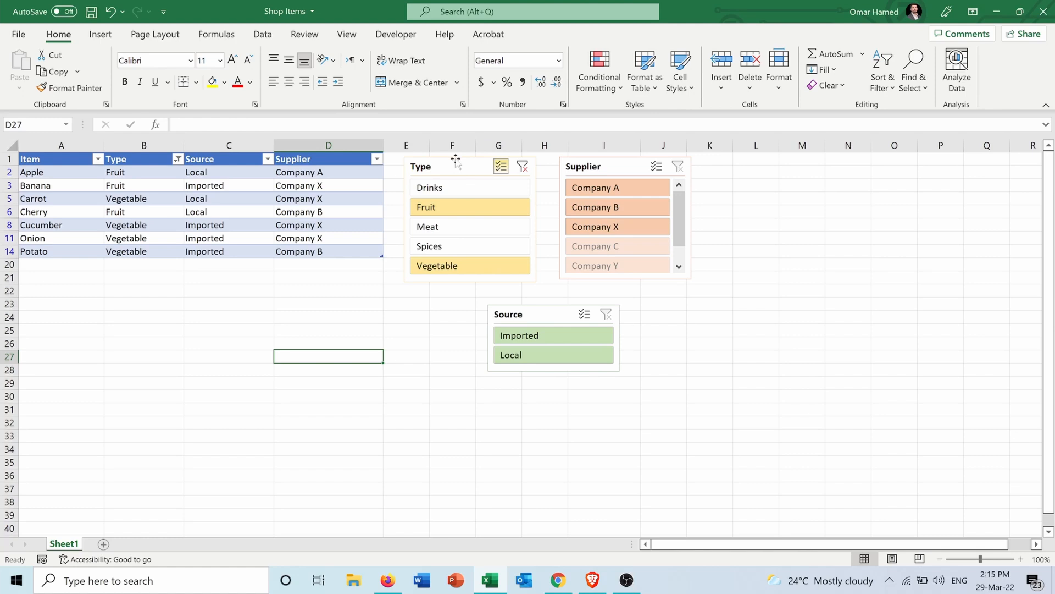
Step: Select the Type slicer and bring up its Slicer ribbon options
left_click(469, 166)
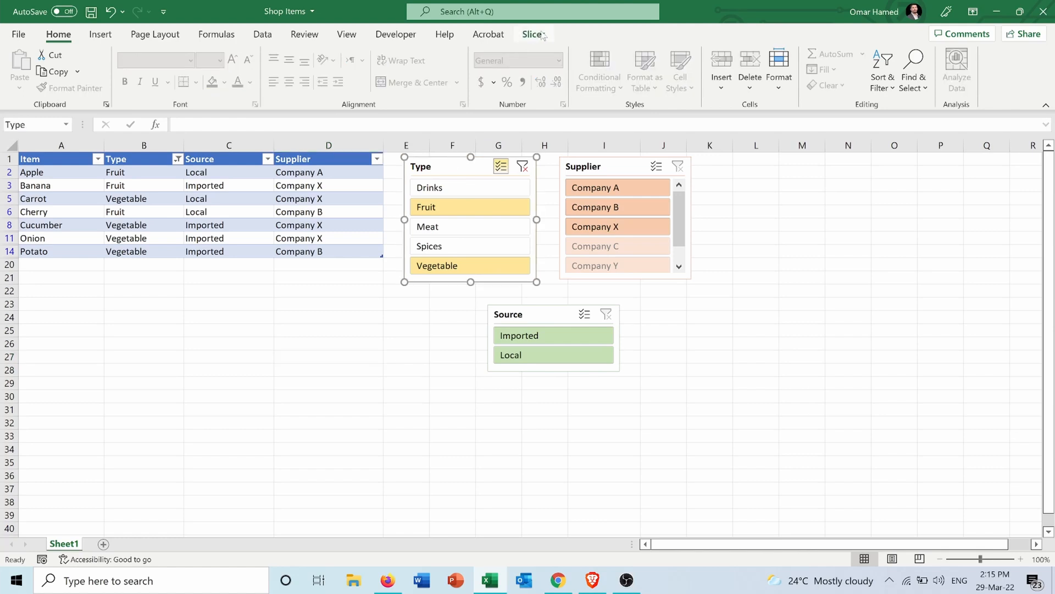
left_click(532, 34)
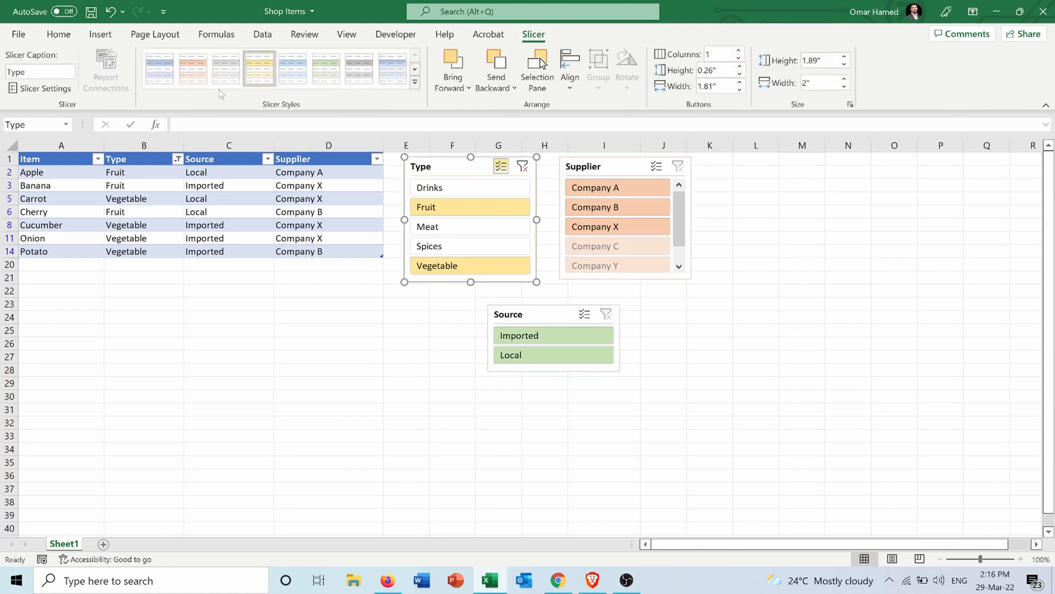
mouse_move(313, 126)
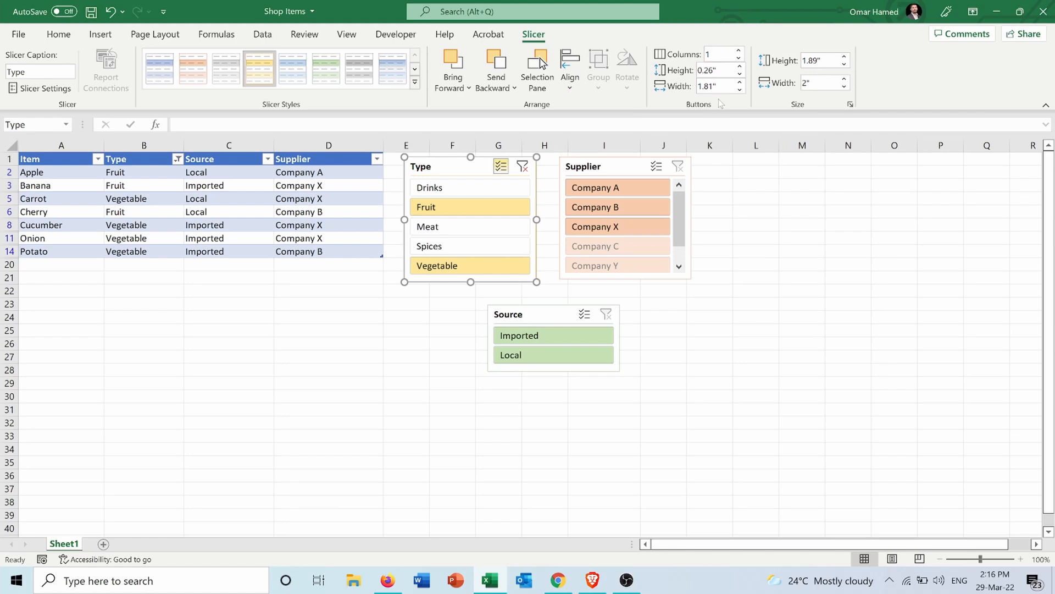
mouse_move(746, 100)
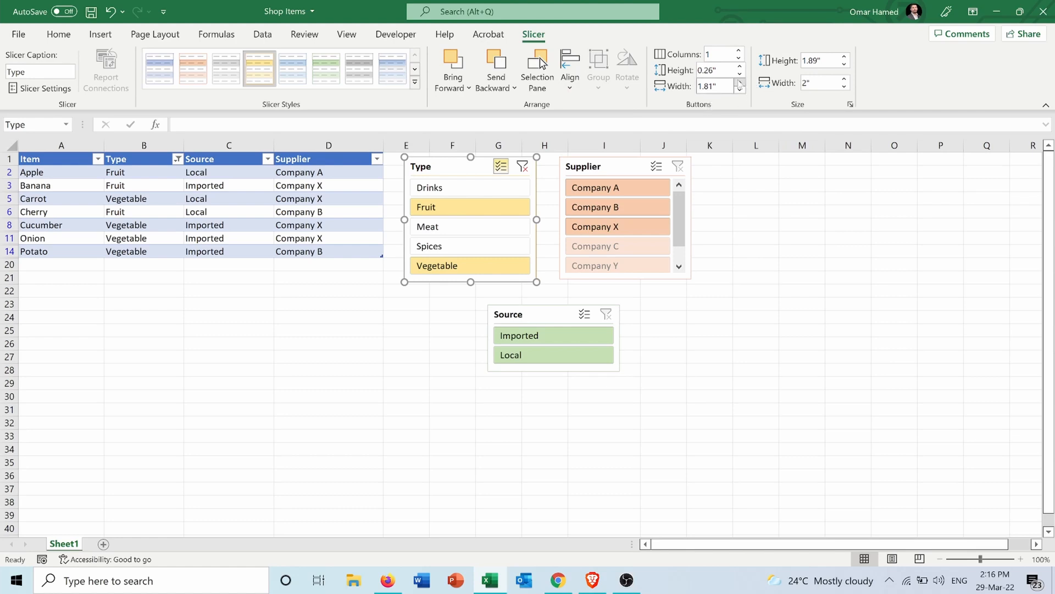
mouse_move(711, 86)
type("2.3")
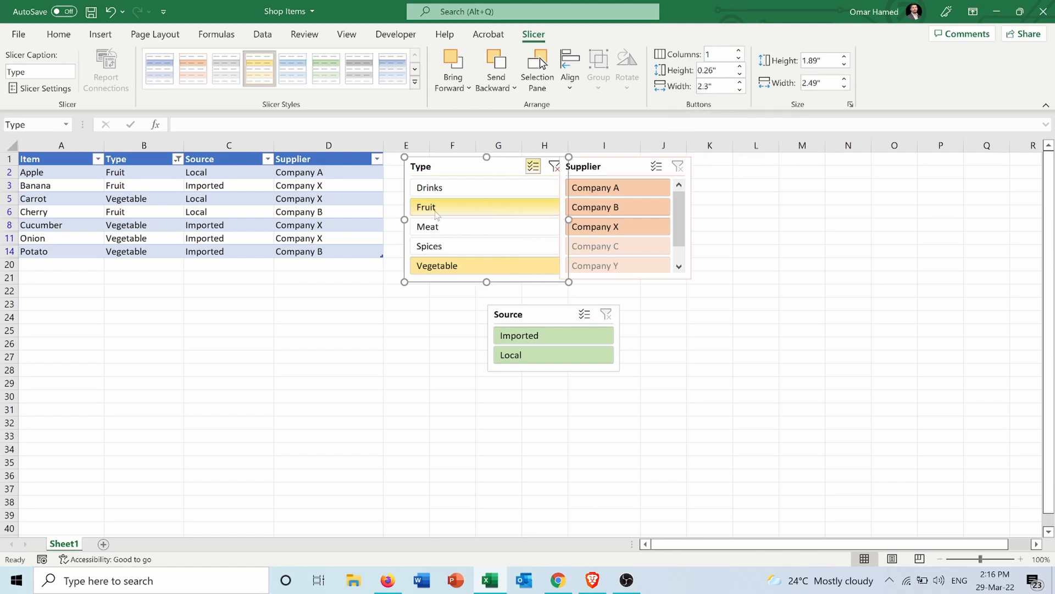
mouse_move(551, 212)
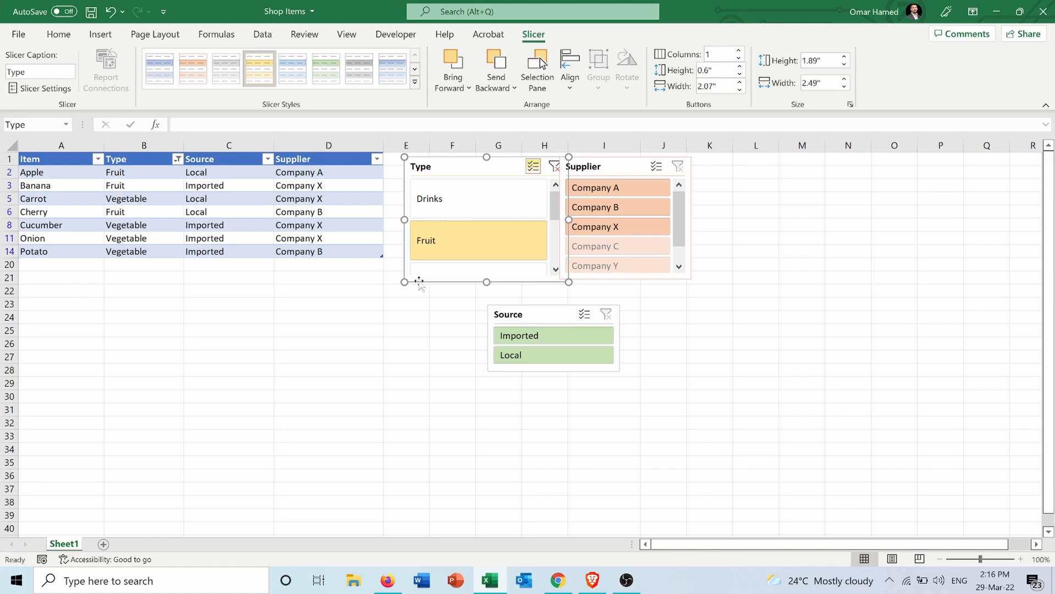
mouse_move(416, 280)
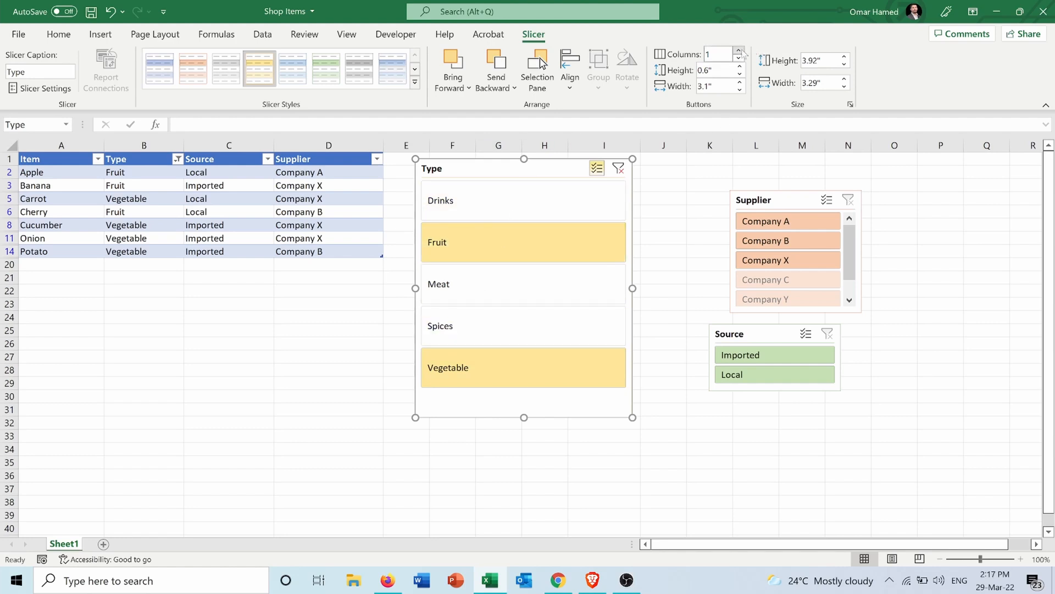
Step: Set the Type slicer's button columns to 2
left_click(738, 51)
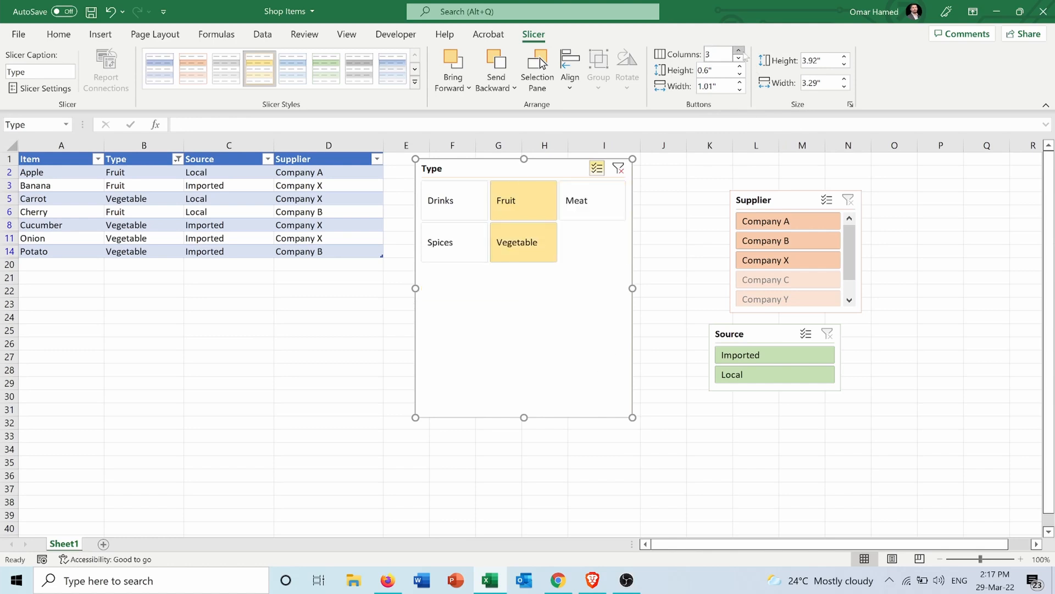
left_click(738, 51)
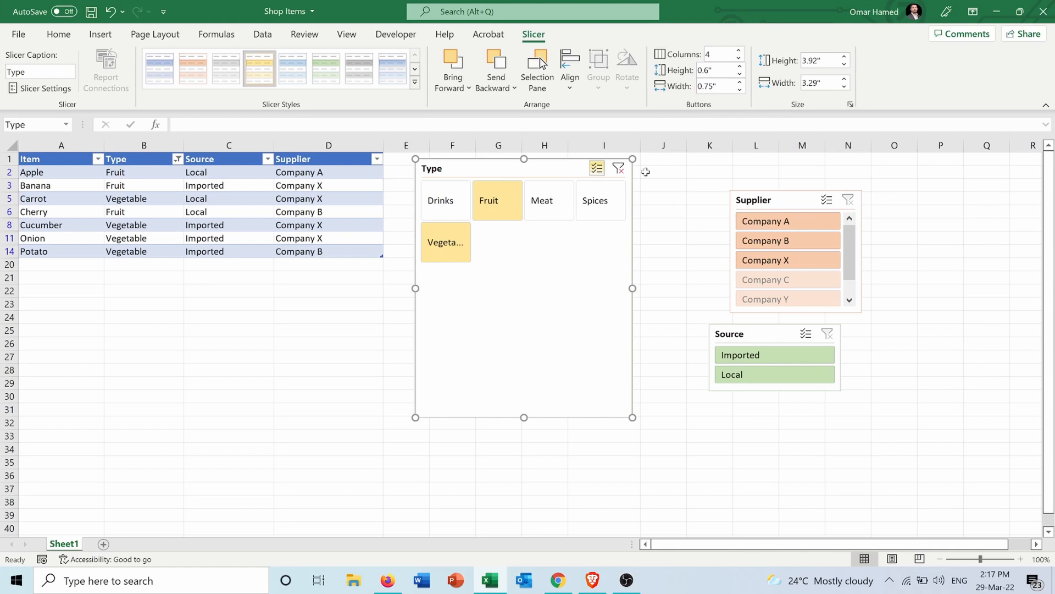
mouse_move(445, 242)
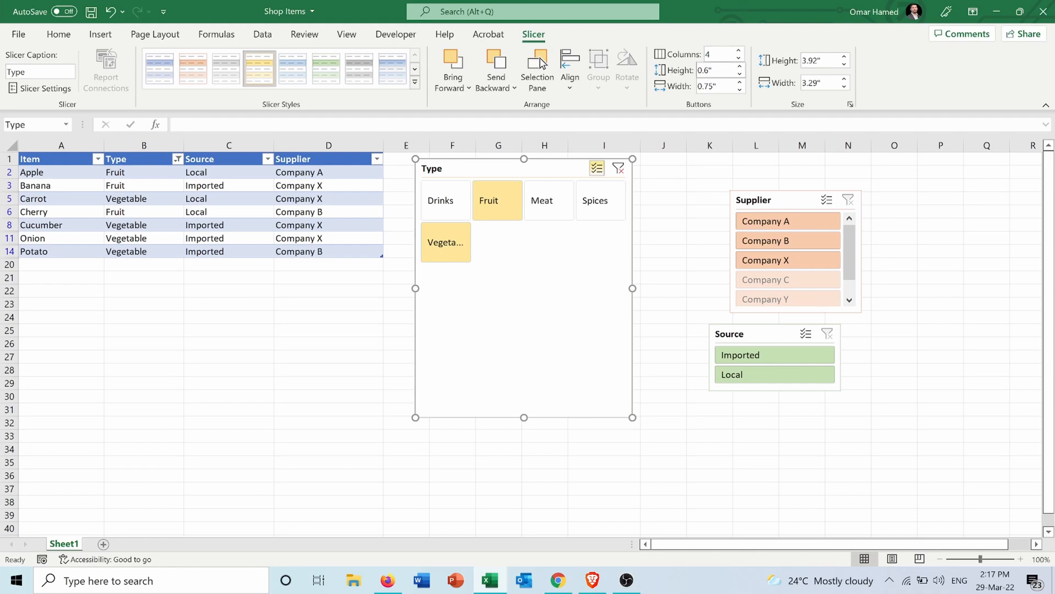
left_click(734, 56)
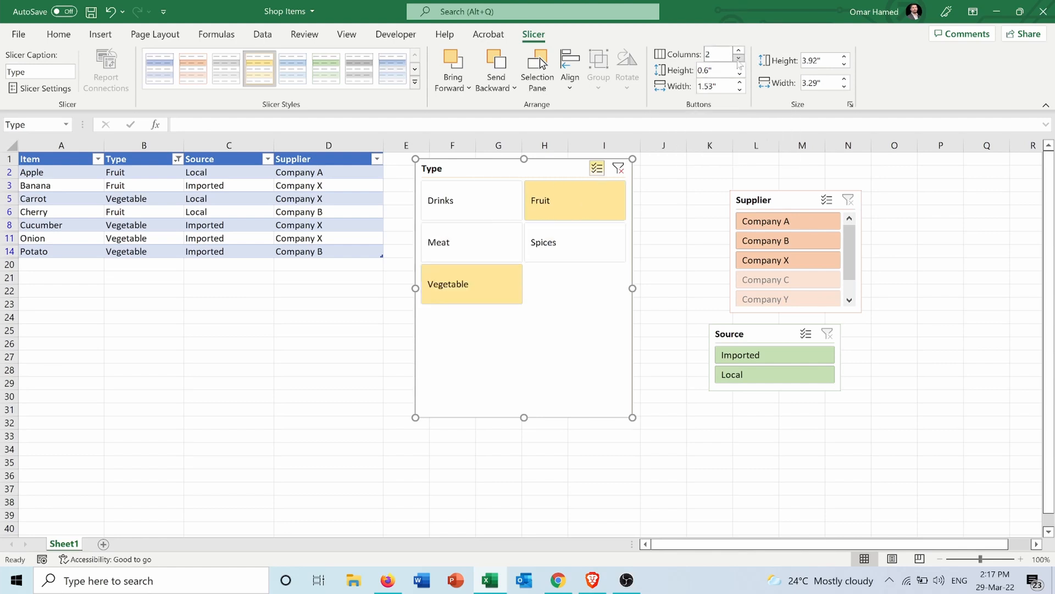